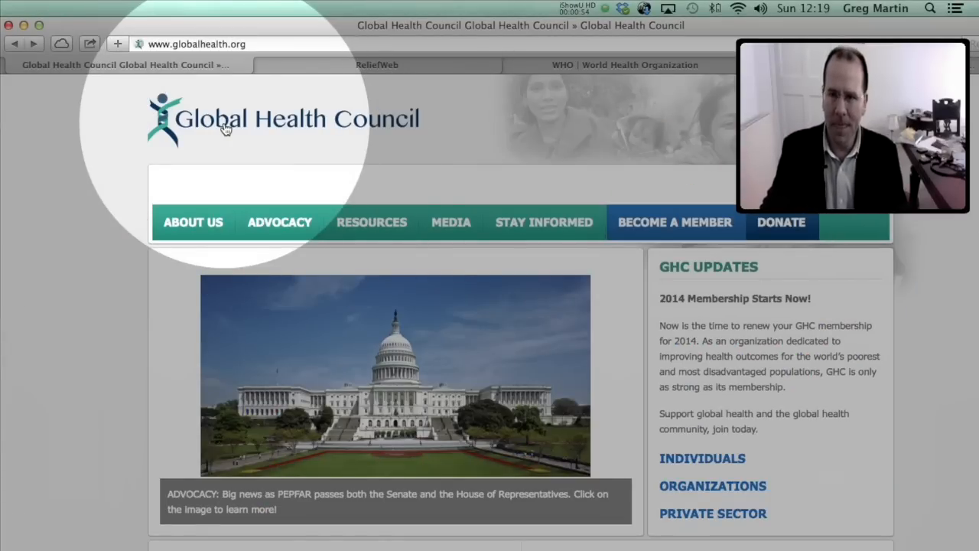
mouse_move(272, 155)
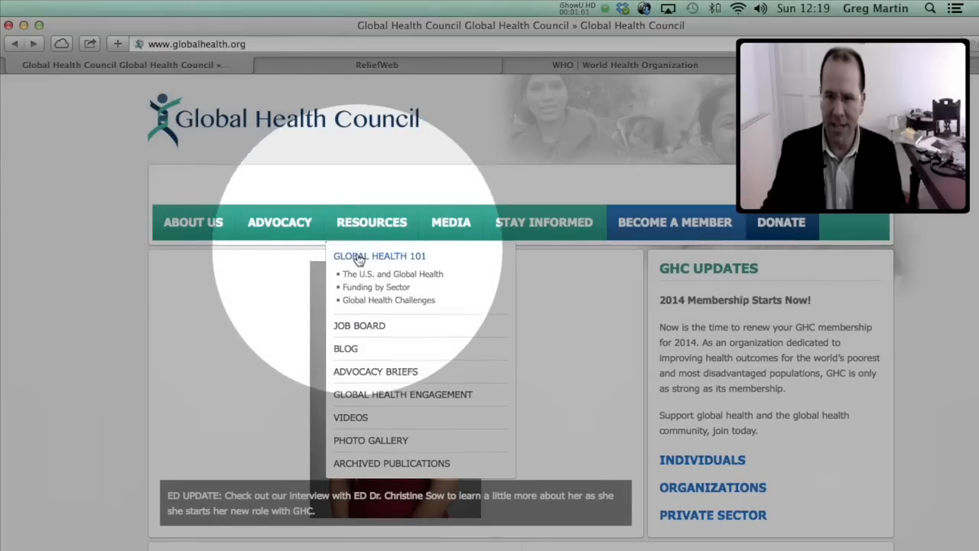
Go to the GHC Job Board page via the Resources menu and view the Employers and Job Seekers links
left_click(358, 325)
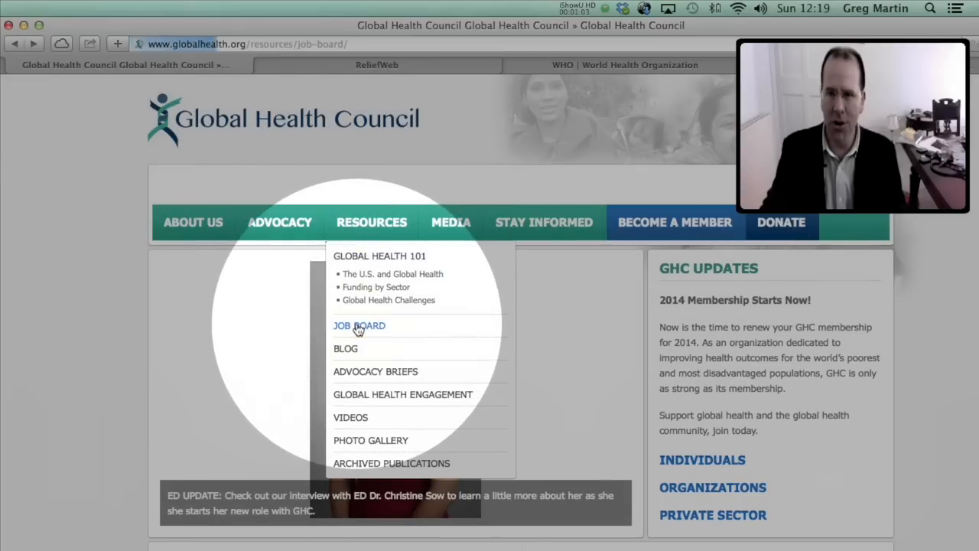
left_click(358, 324)
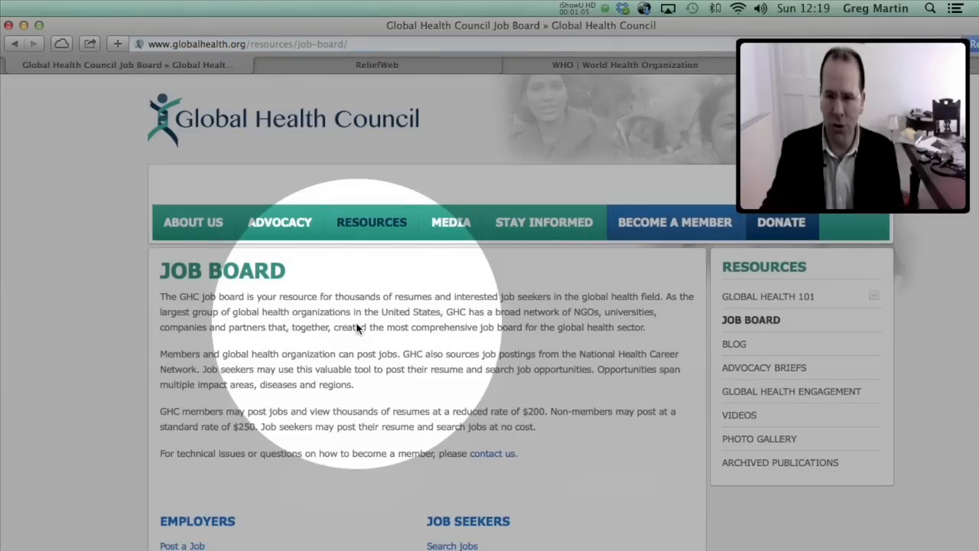
scroll("down", 3)
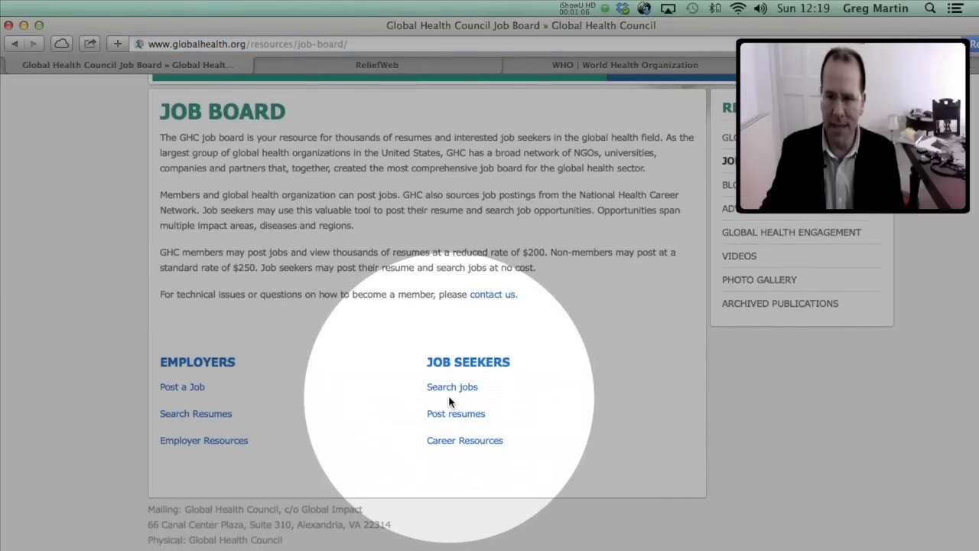
mouse_move(254, 413)
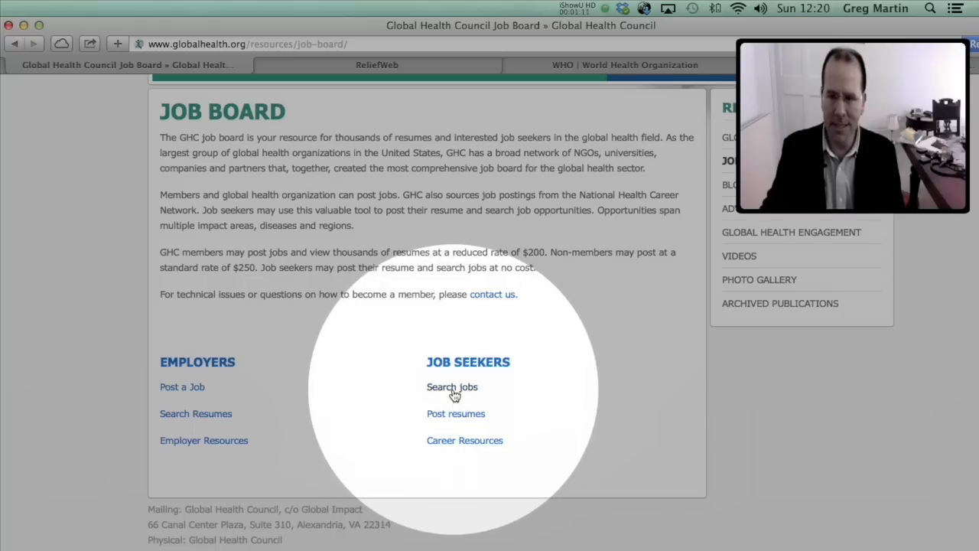
Go to Search Jobs and expand the Advanced Search filters over the 2,559 results
left_click(453, 387)
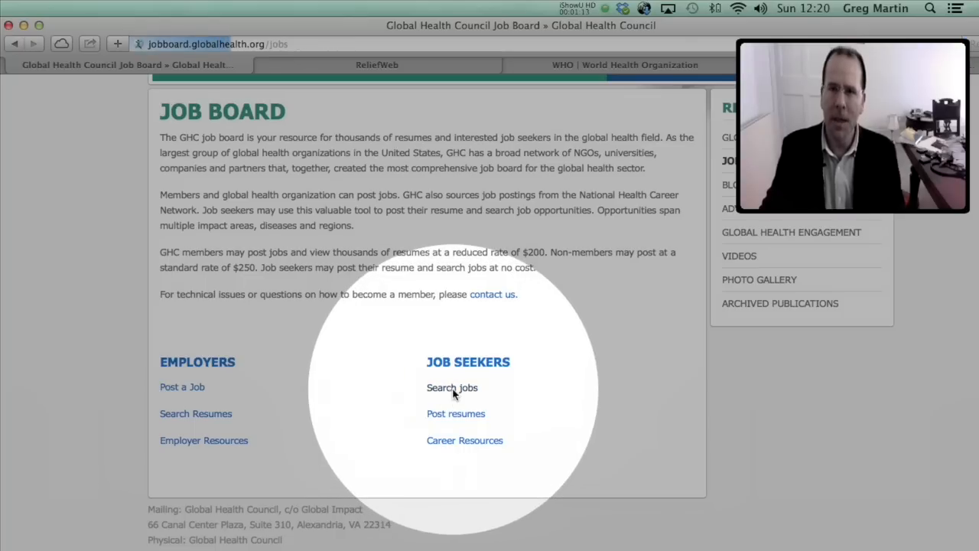
left_click(452, 387)
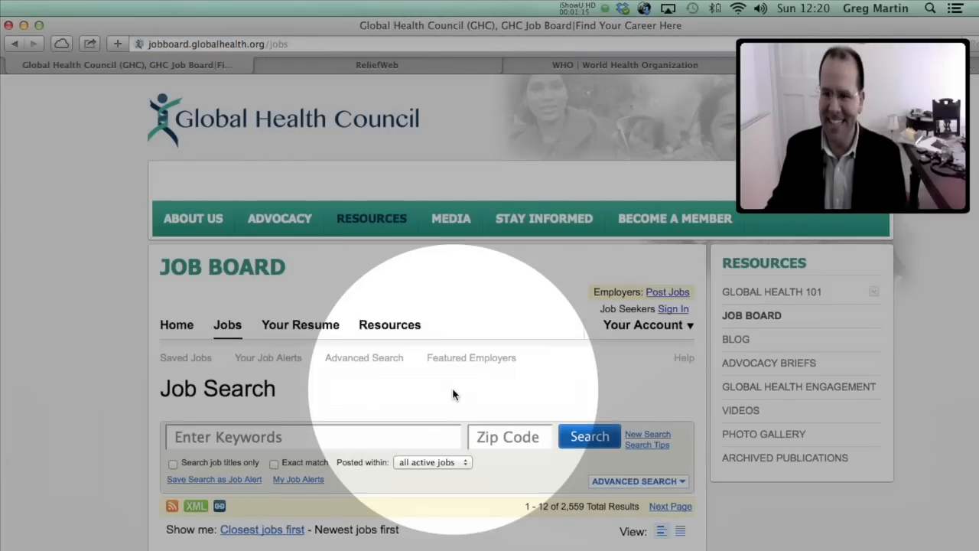
scroll("down", 3)
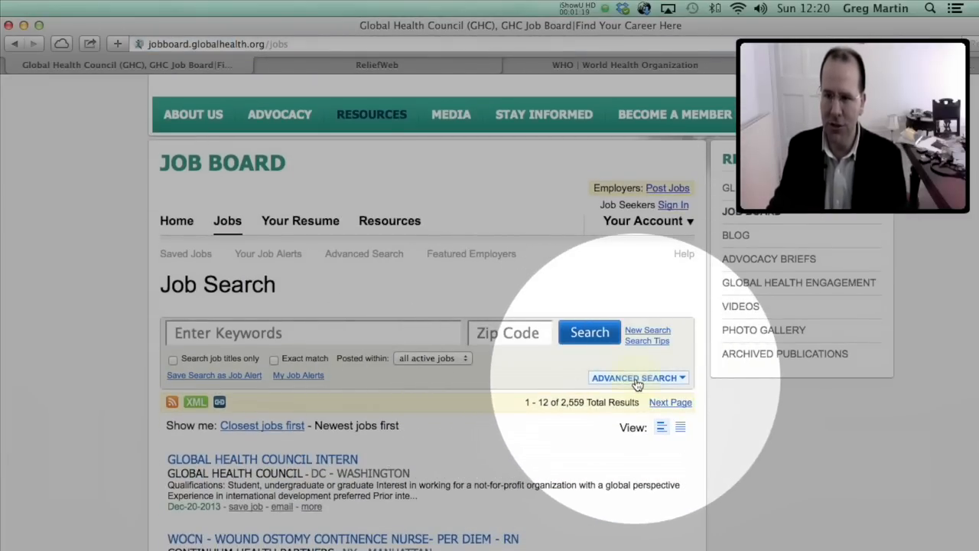
left_click(635, 376)
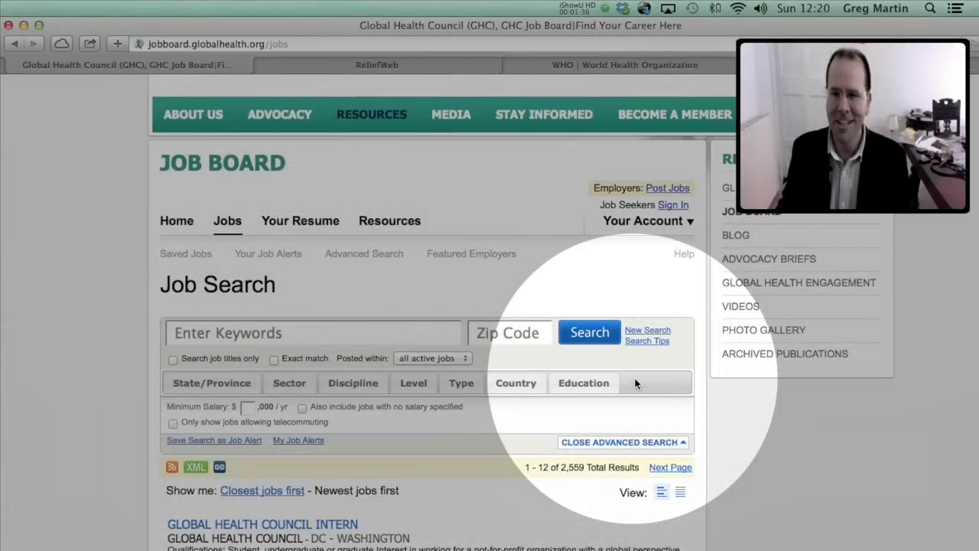
Filter the job results to Doctorate education level and United States
left_click(584, 383)
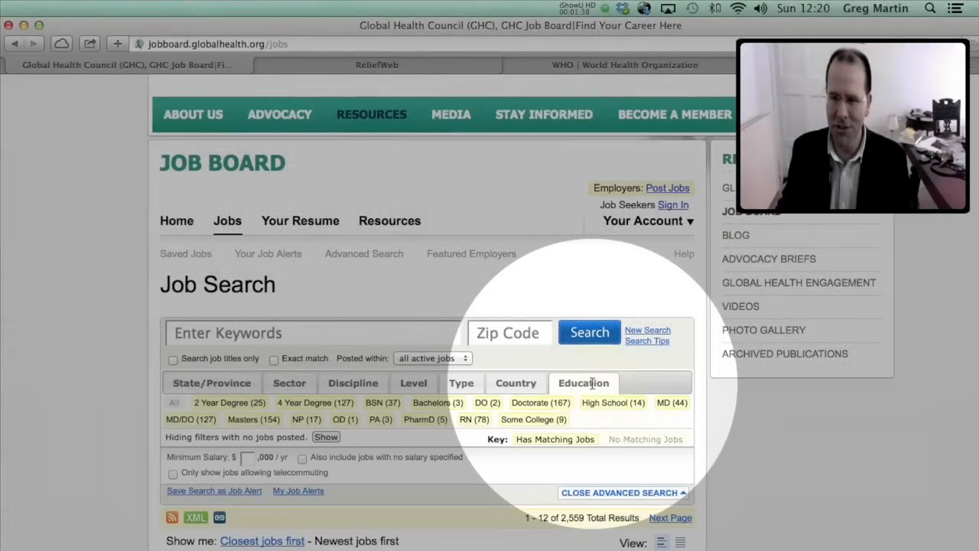
left_click(540, 402)
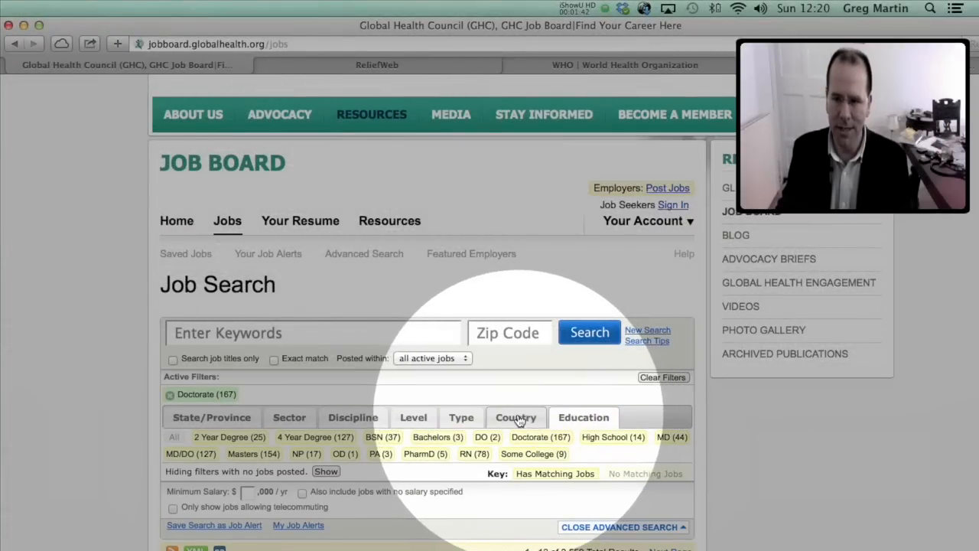
left_click(515, 416)
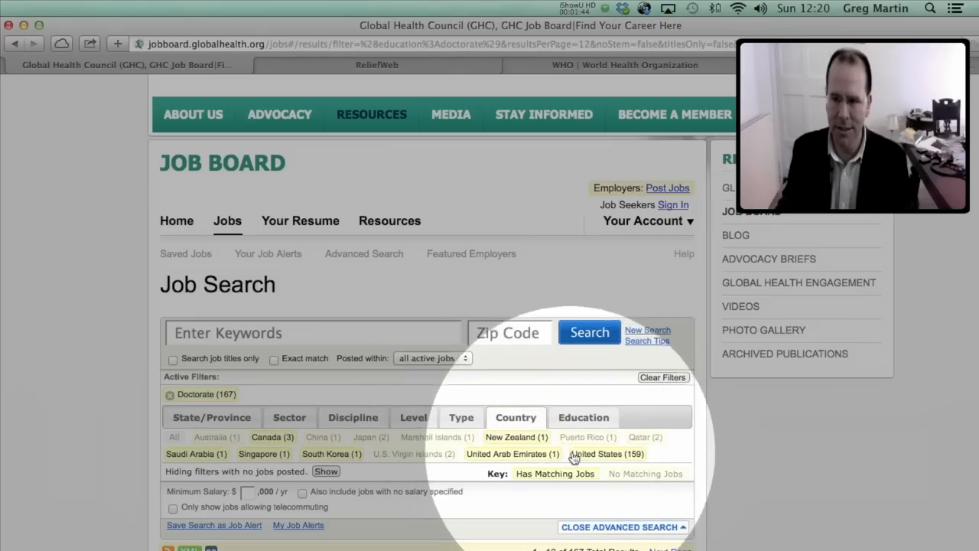
left_click(606, 452)
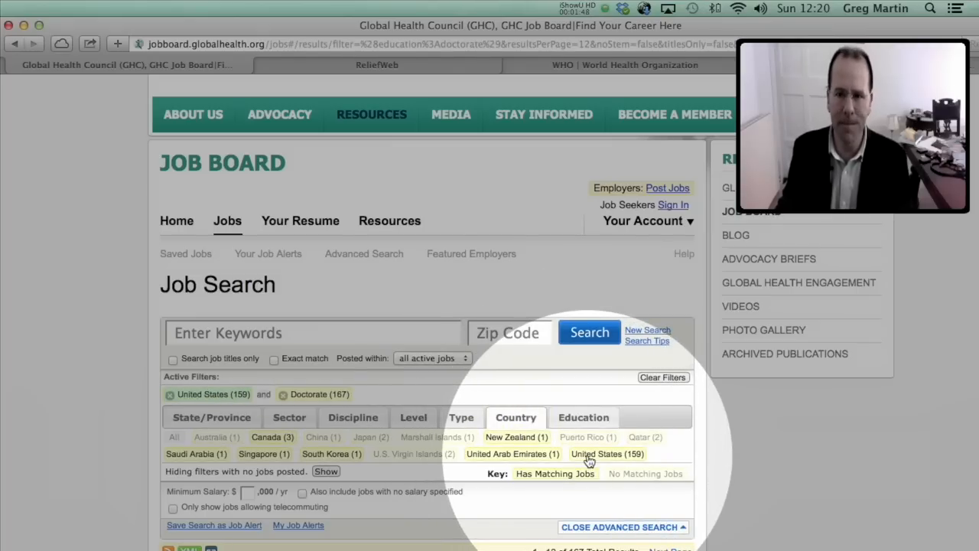
left_click(605, 452)
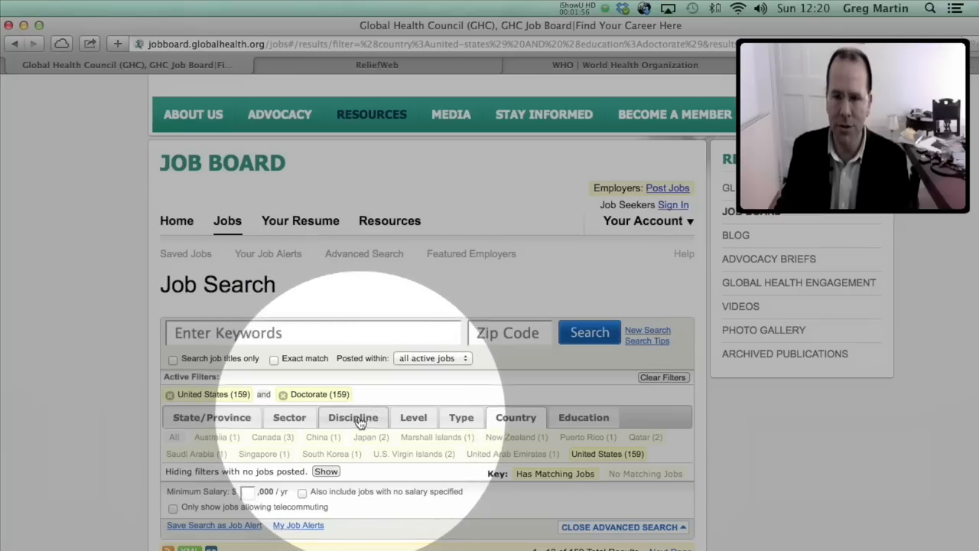
Add the Academic / Research discipline filter and view the 77 remaining jobs
left_click(352, 416)
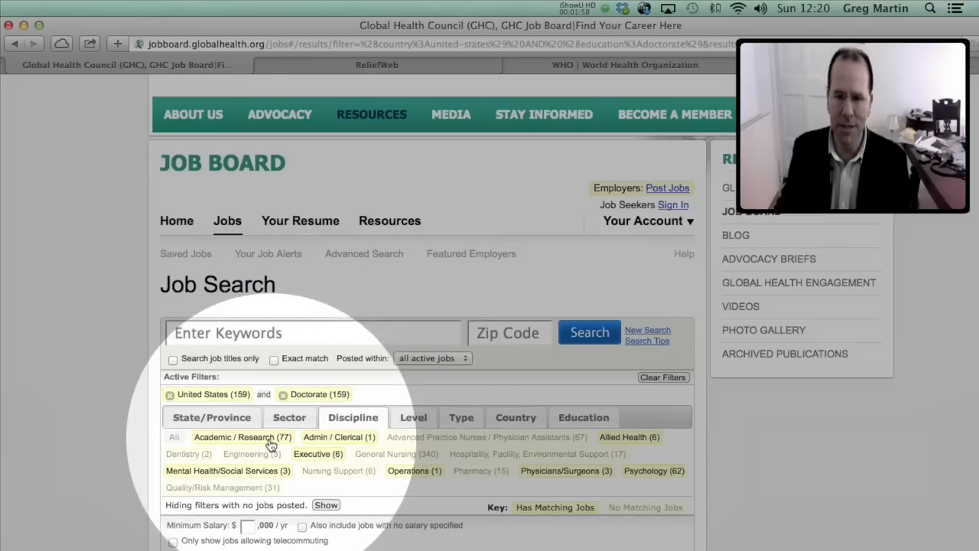
left_click(242, 437)
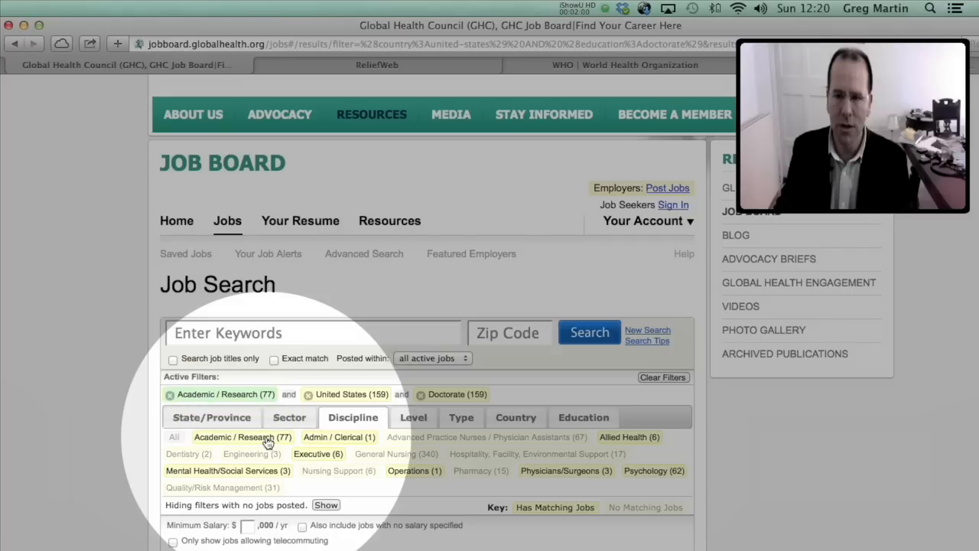
left_click(242, 438)
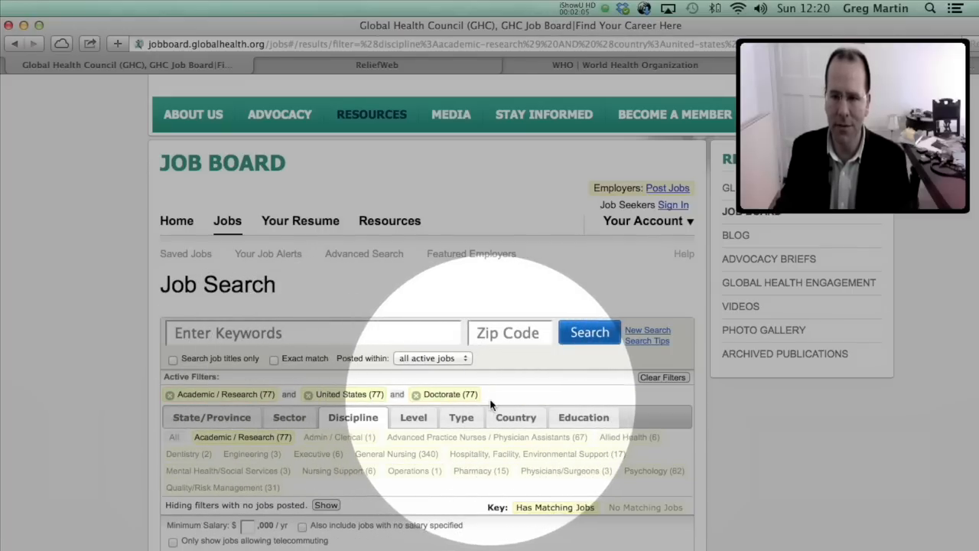
scroll("down", 3)
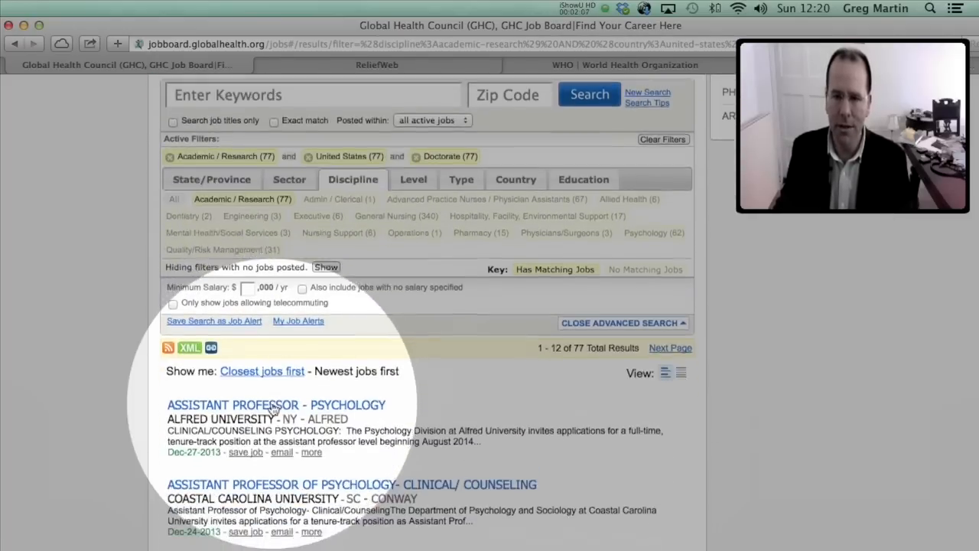
scroll("down", 3)
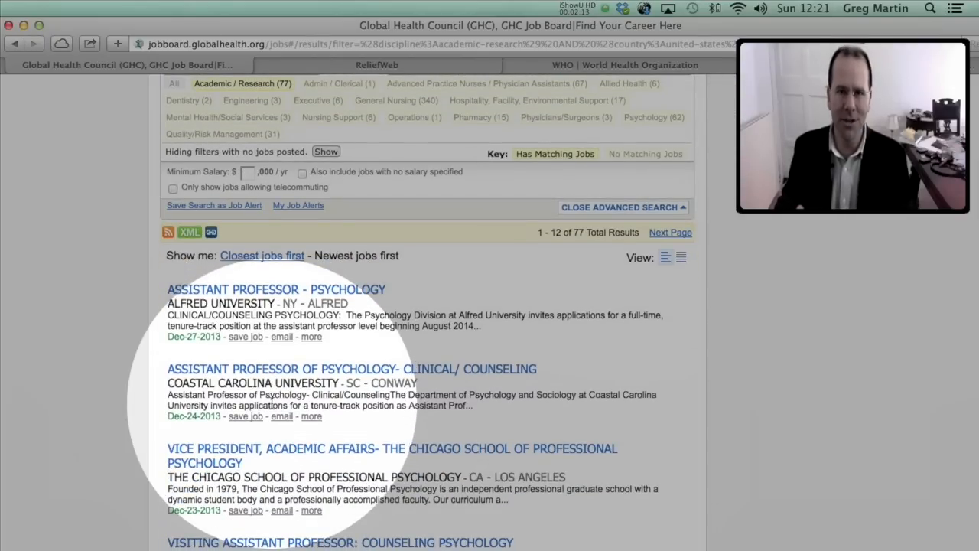
Switch to the ReliefWeb tab showing the reliefweb.int home page
left_click(377, 64)
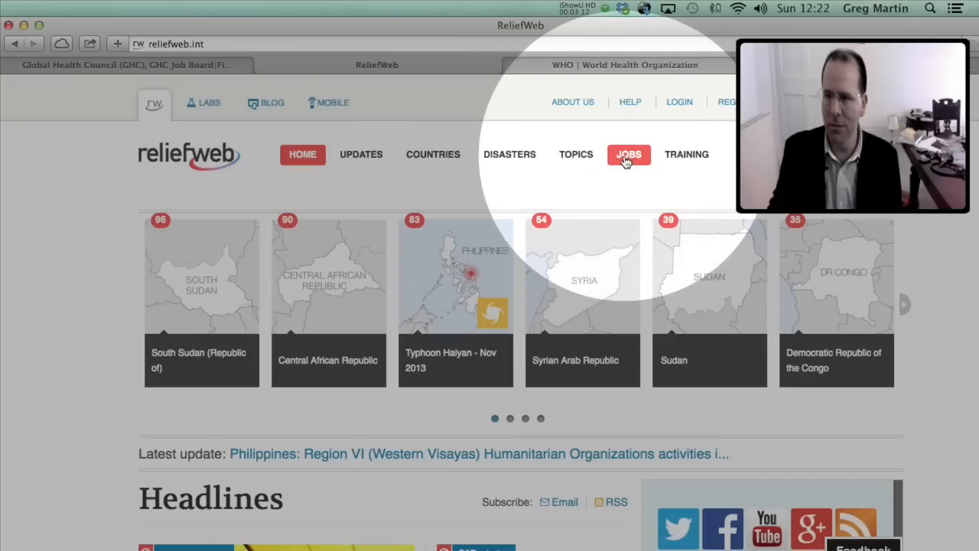
Go to the ReliefWeb job listings and filter them to Consultancy job type
left_click(627, 153)
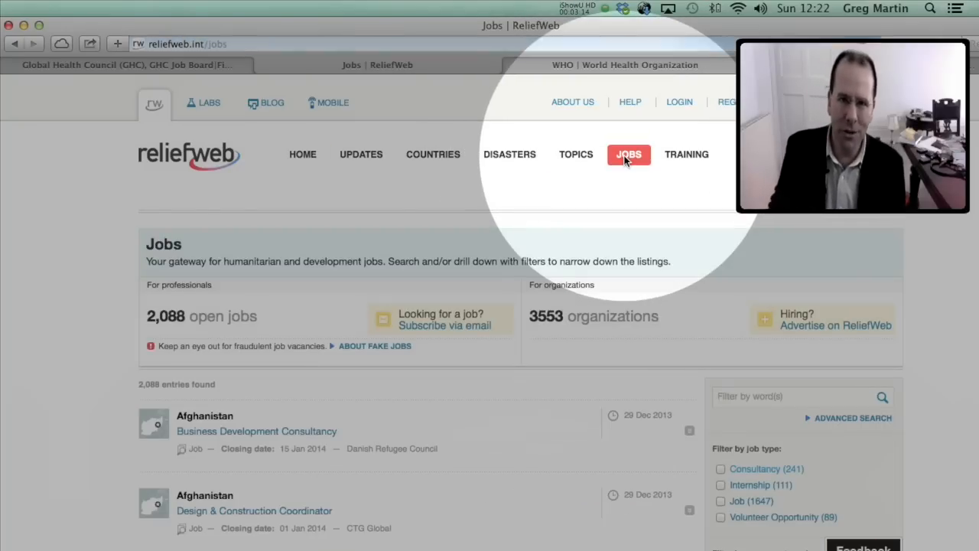
mouse_move(696, 288)
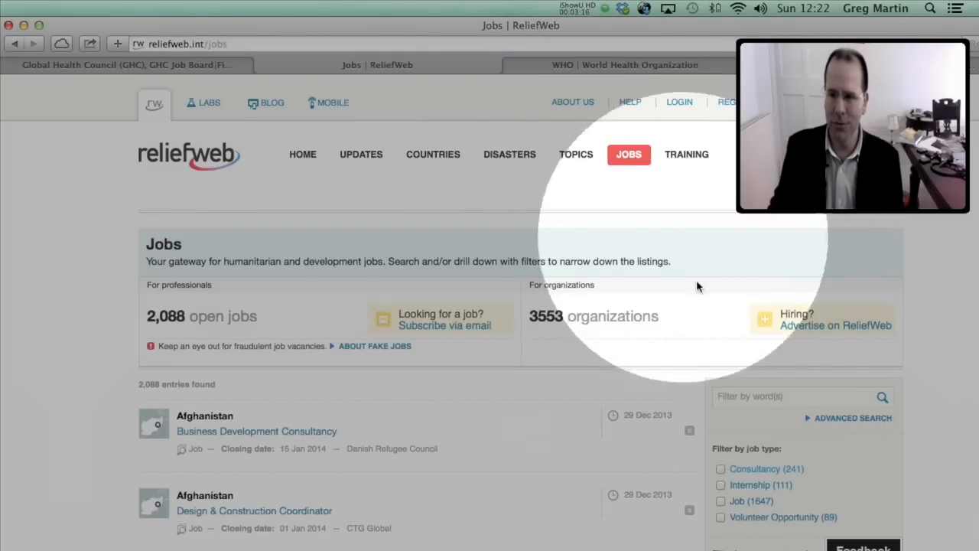
scroll("down", 3)
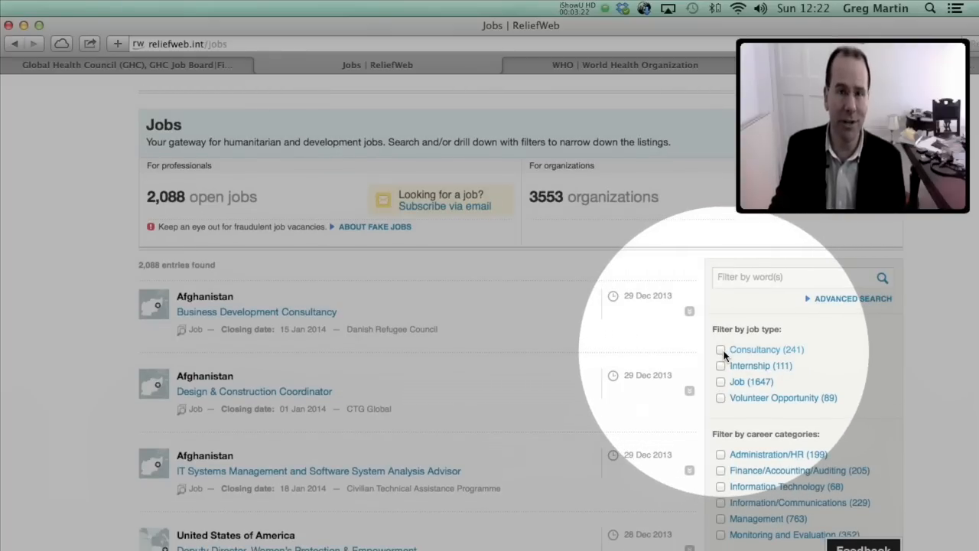
left_click(719, 349)
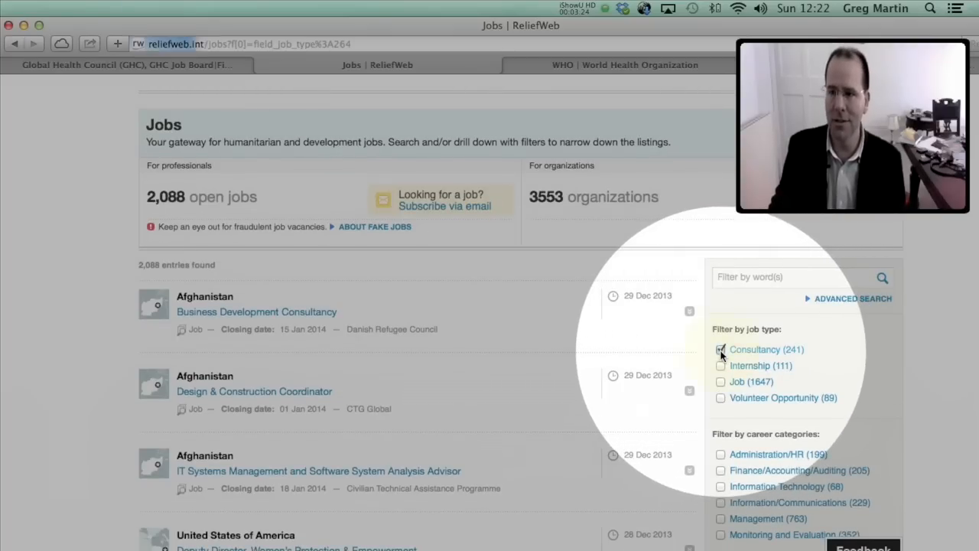
left_click(719, 349)
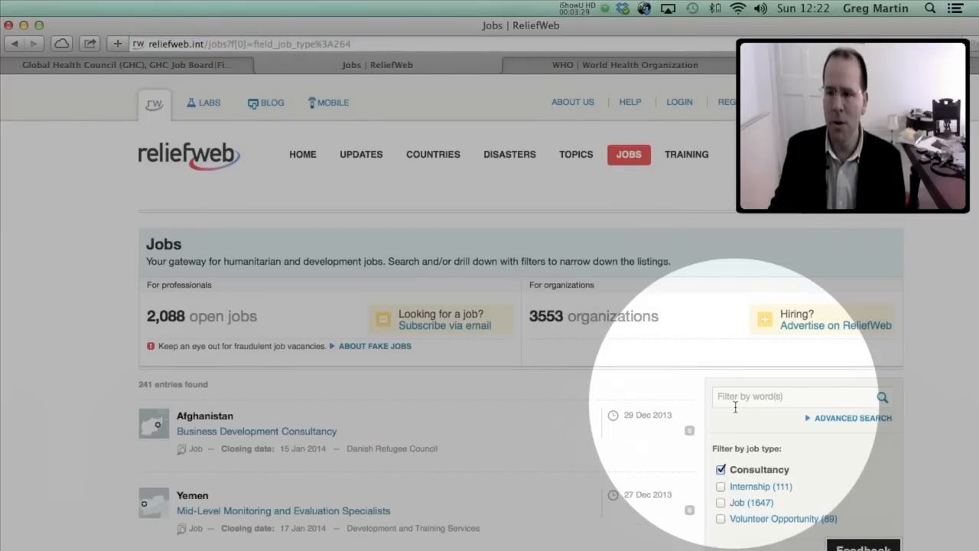
Filter the consultancies to 10+ years of experience, then switch to the WHO tab
scroll("down", 3)
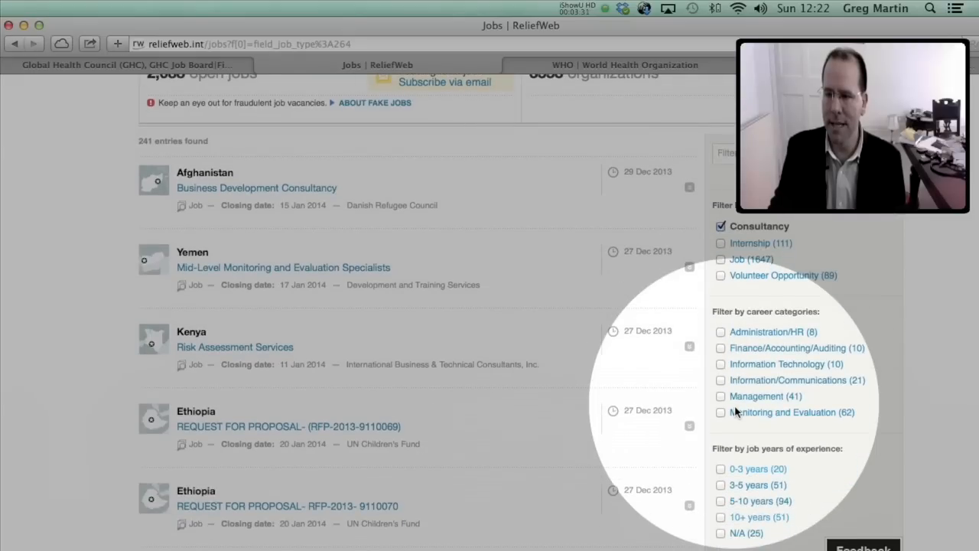
mouse_move(719, 523)
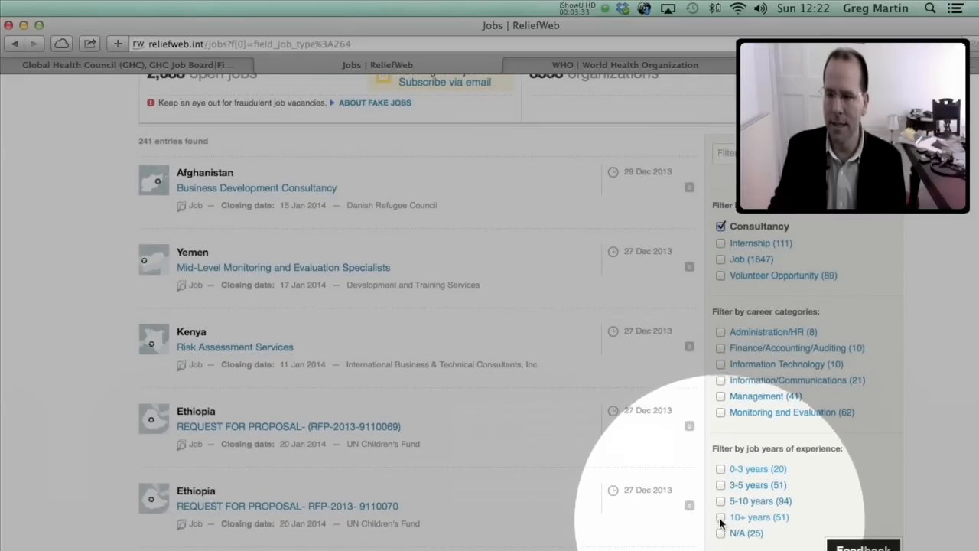
left_click(719, 517)
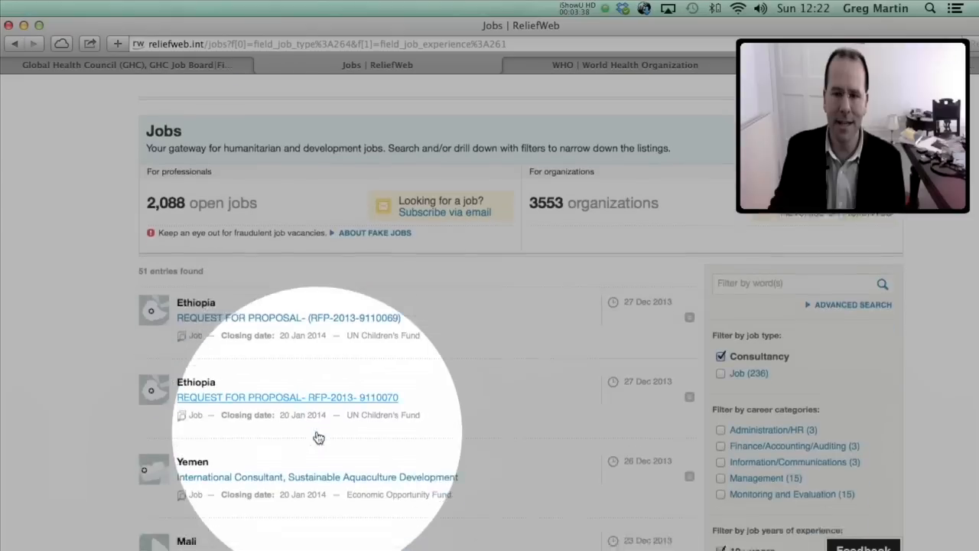
scroll("down", 3)
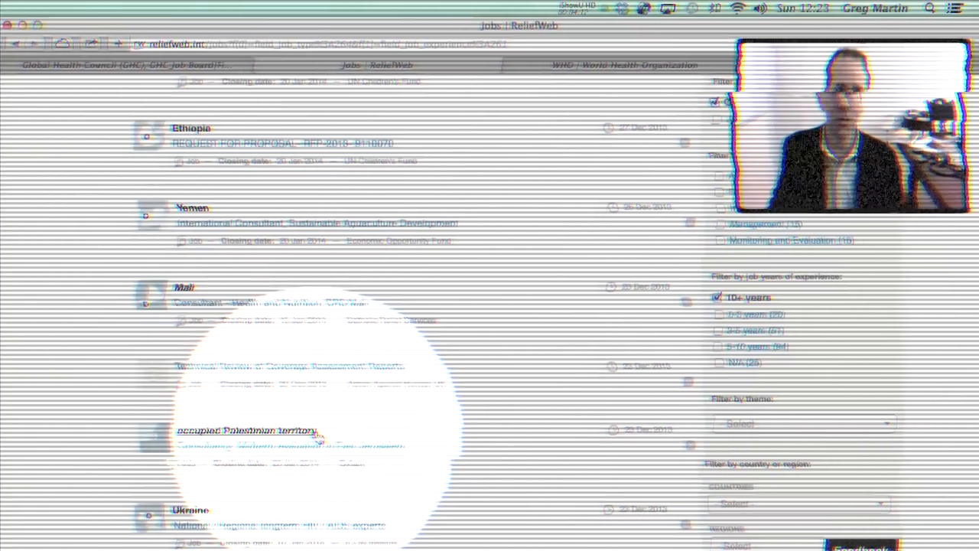
left_click(624, 65)
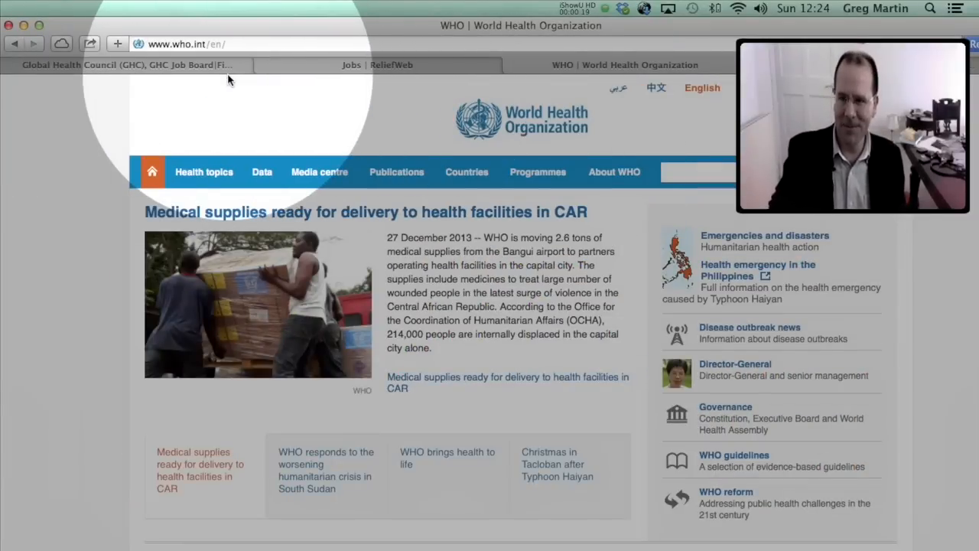
mouse_move(477, 146)
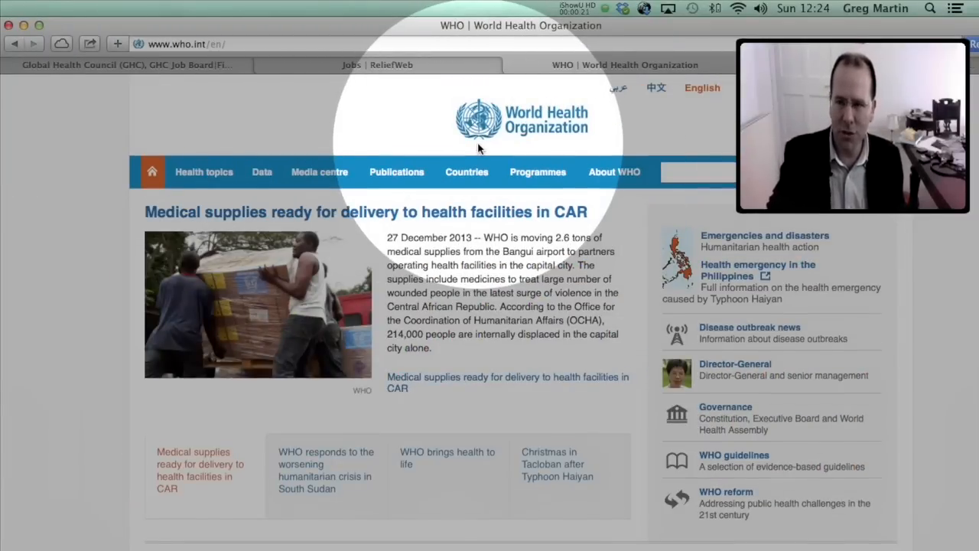
Go to the WHO Employment page from the Help and Services footer links
scroll("down", 3)
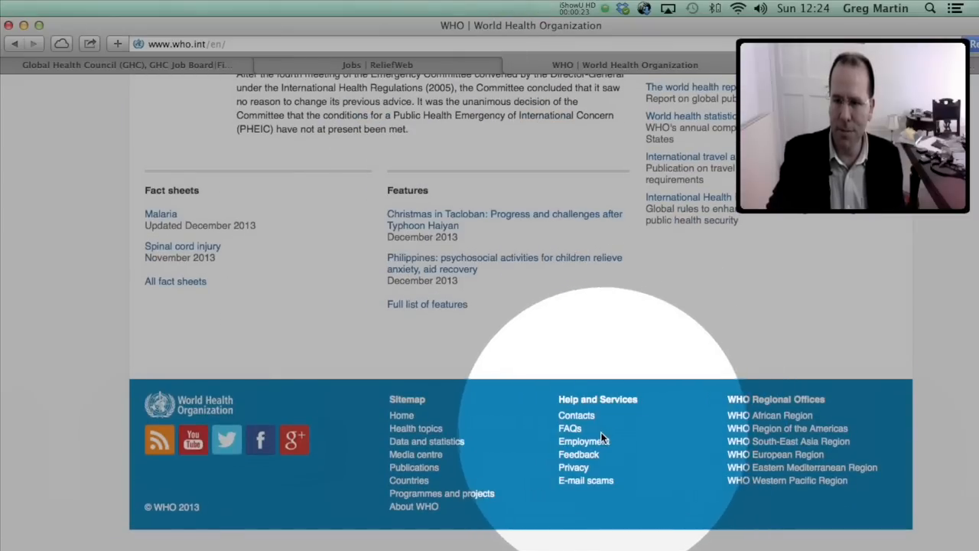
left_click(582, 440)
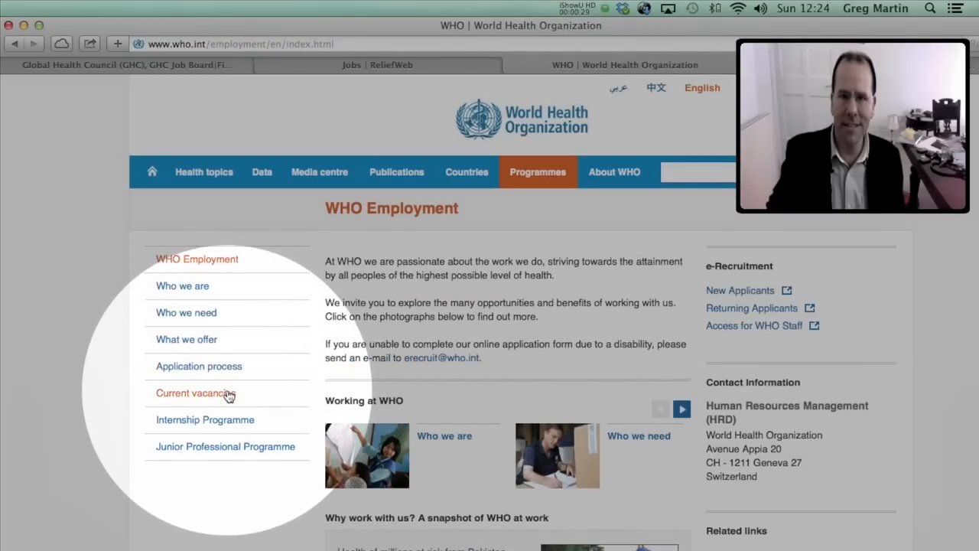
View WHO's current vacancies and read the Auditor HQ/13/DGD/FT559 vacancy notice
left_click(196, 392)
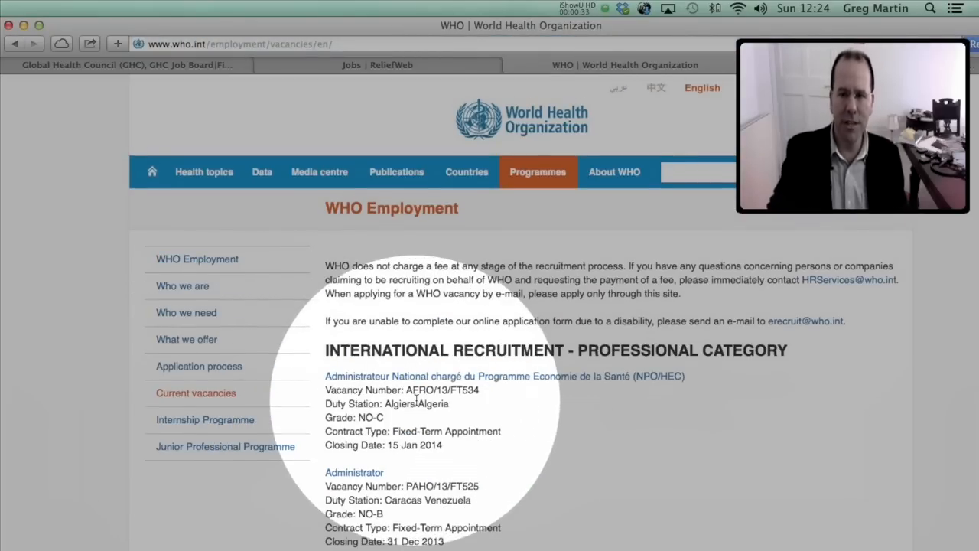
scroll("down", 3)
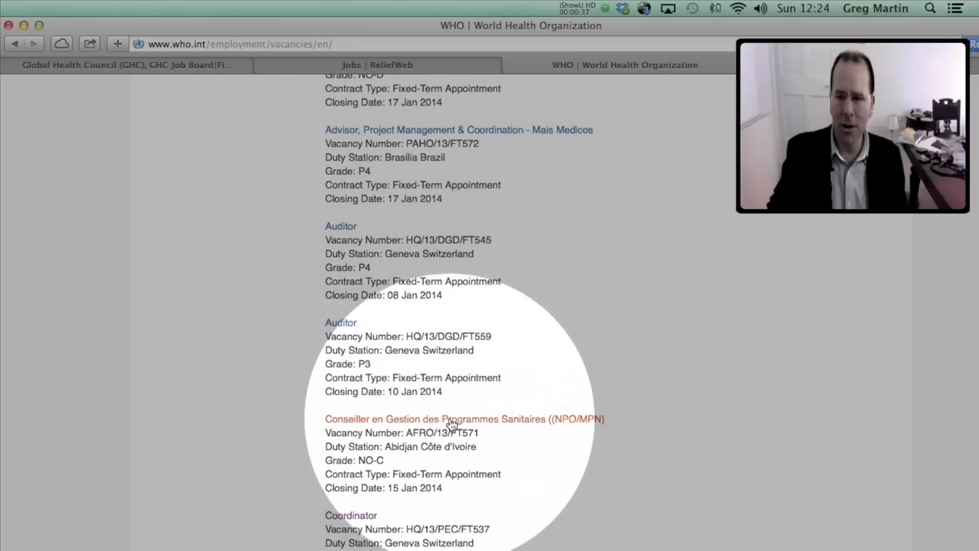
left_click(340, 321)
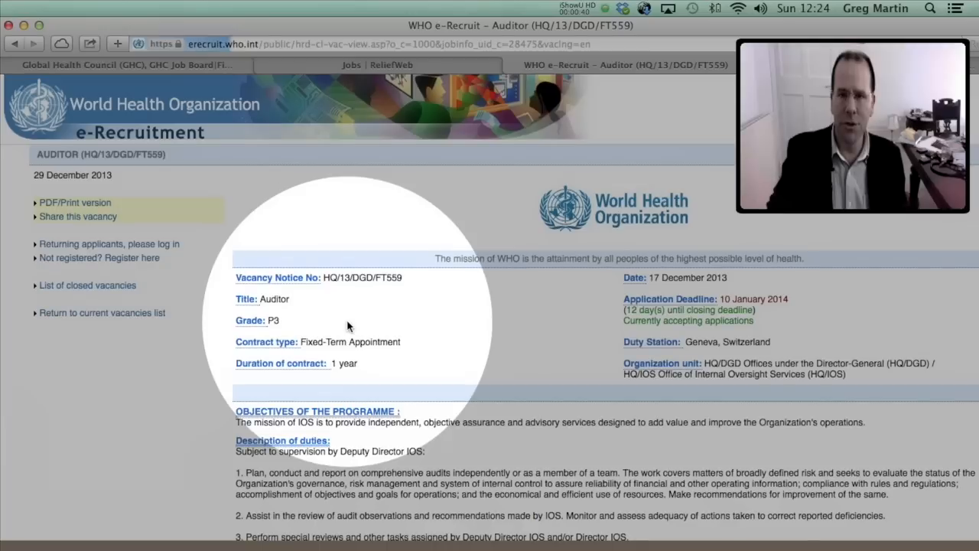
scroll("down", 3)
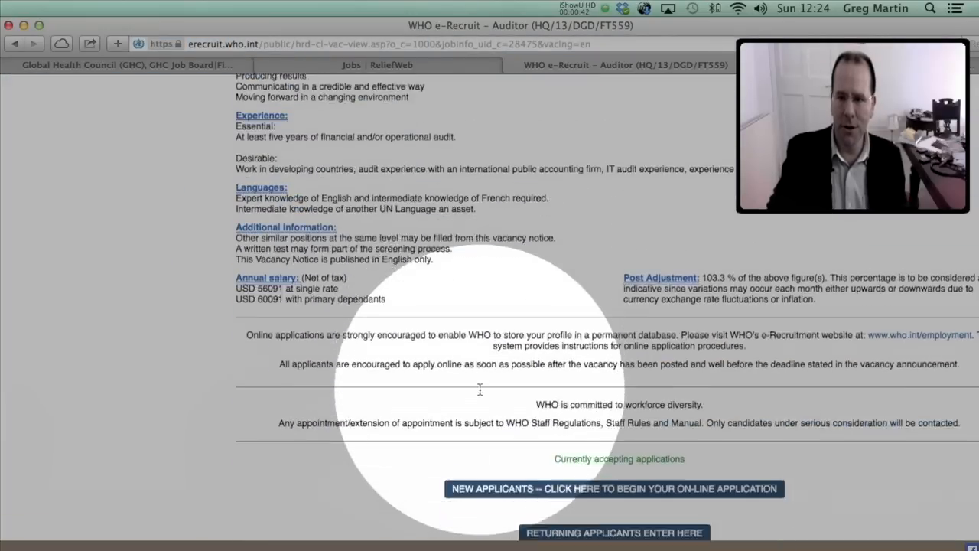
scroll("down", 3)
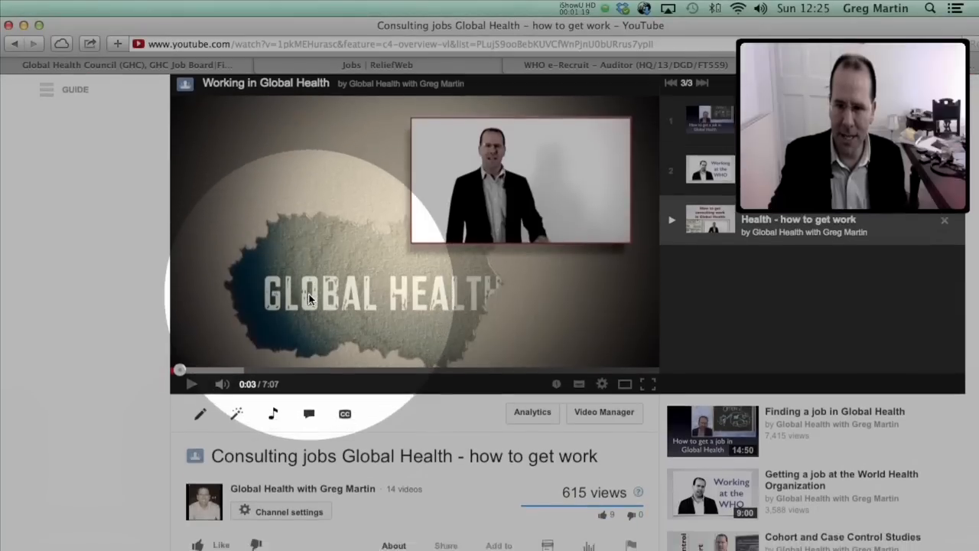
Go to the video's Global Health channel and view its Google+ About page
scroll("down", 3)
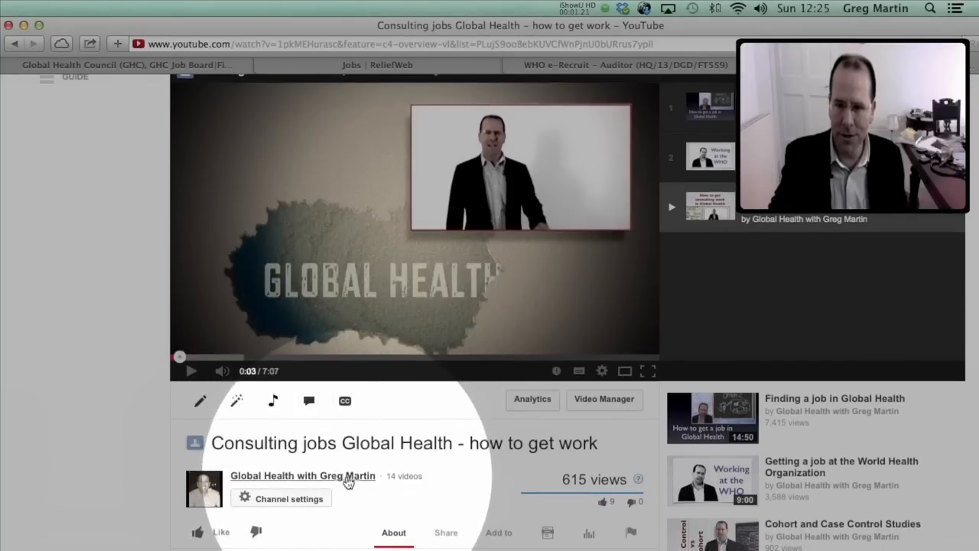
left_click(303, 474)
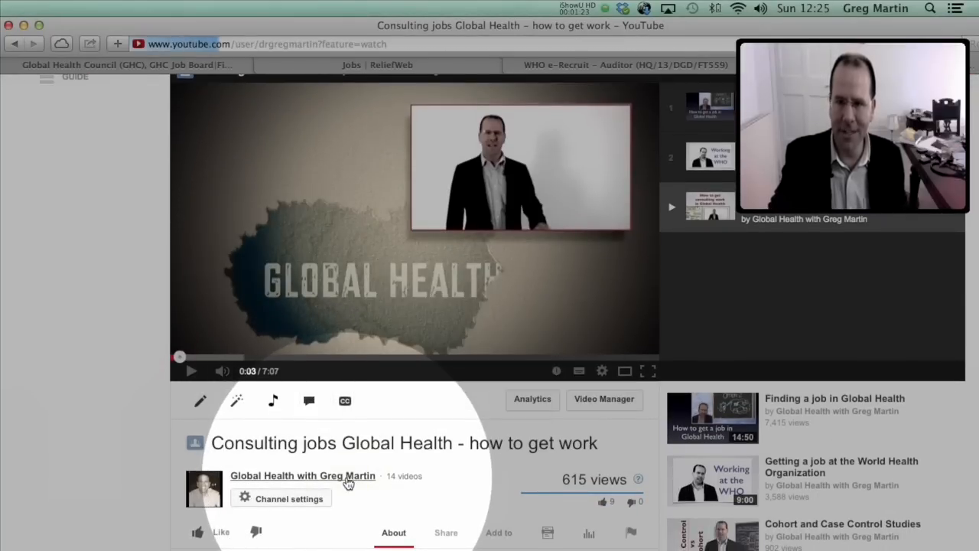
left_click(303, 475)
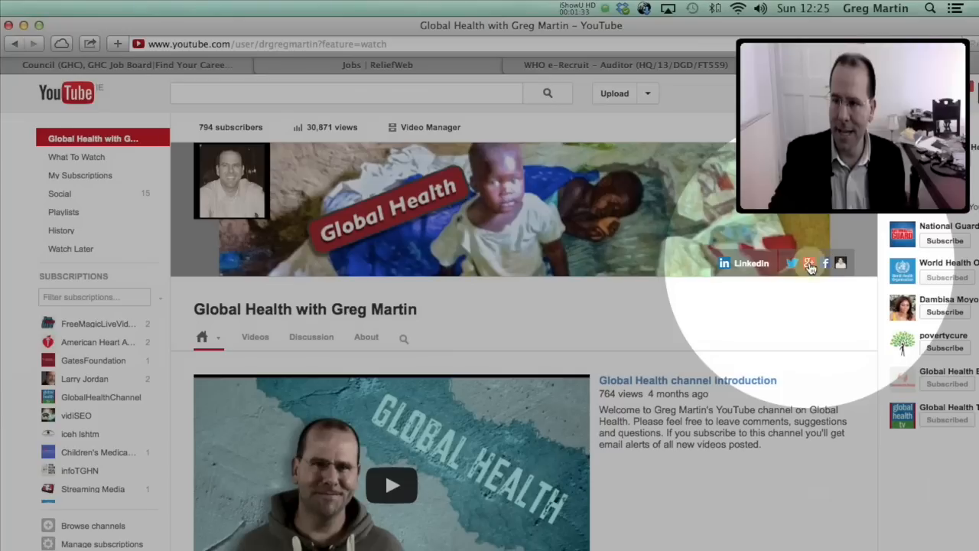
left_click(810, 263)
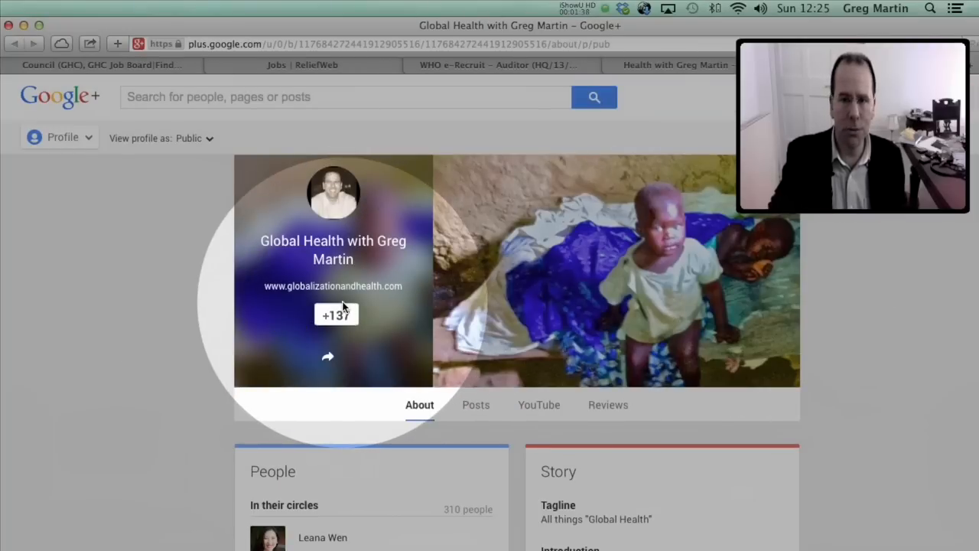
scroll("down", 3)
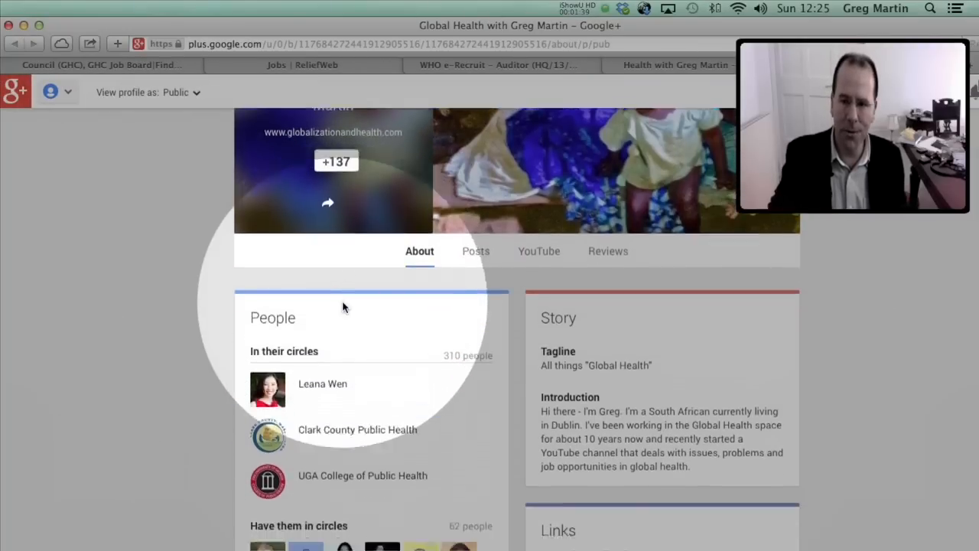